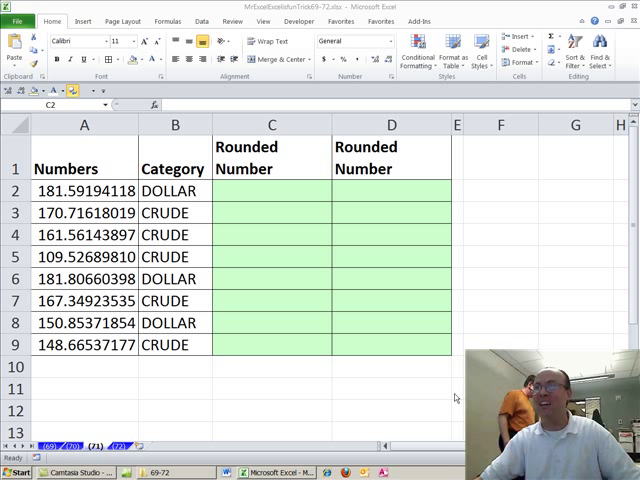
# Review the unrounded numbers in column A and their categories, then select C2.
pyautogui.click(272, 191)
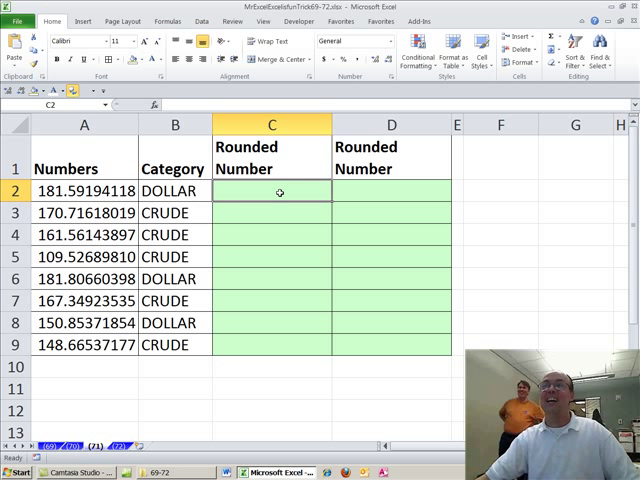
pyautogui.moveTo(84, 190); pyautogui.dragTo(84, 257)
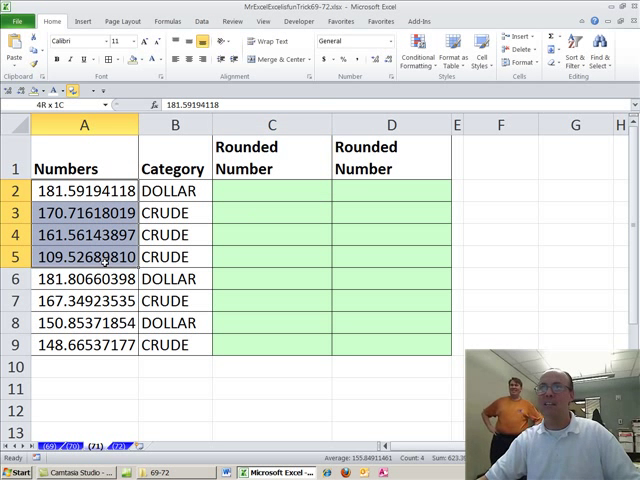
pyautogui.click(179, 190)
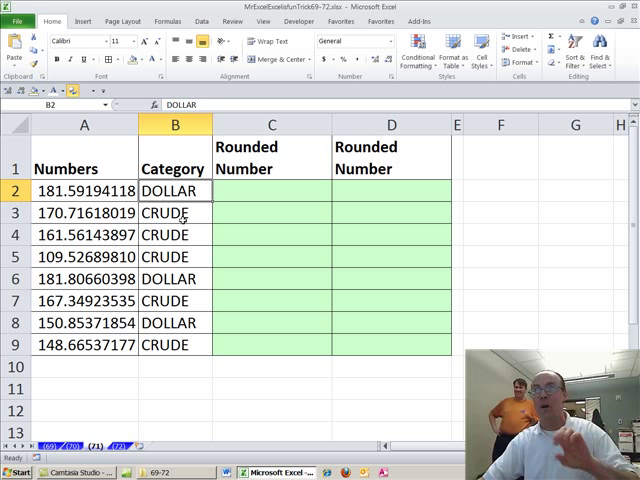
pyautogui.click(175, 212)
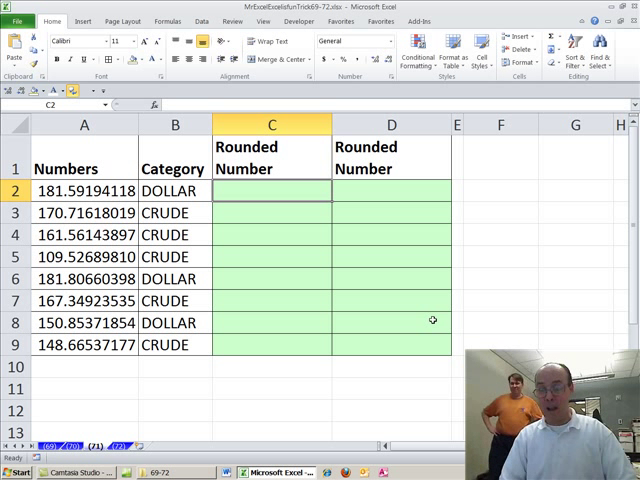
# Enter =ROUND(A2,IF(B2="DOLLAR",2,4)) in C2 and fill it down to C9.
pyautogui.write('=ROUND(A2')
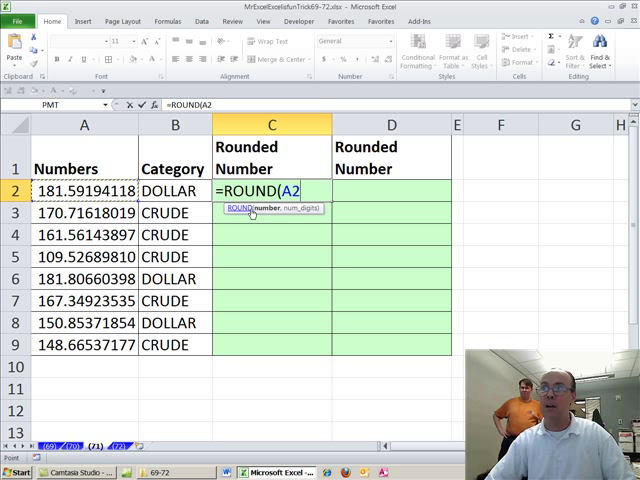
pyautogui.write(',')
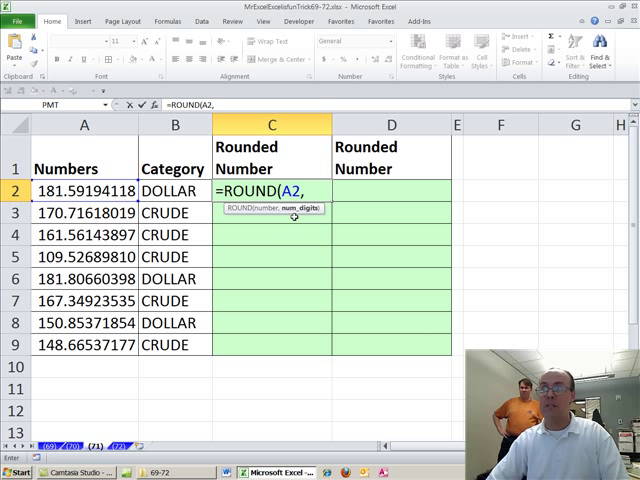
pyautogui.write('i')
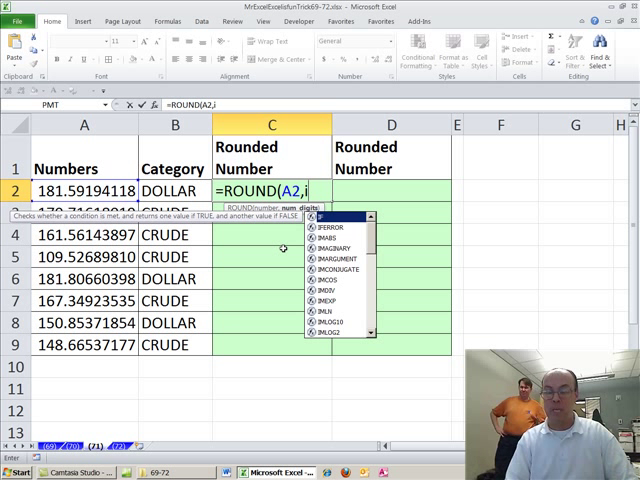
pyautogui.write('IF(B2')
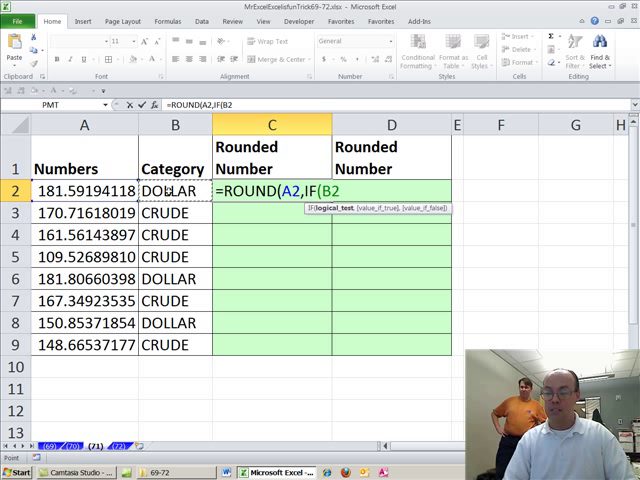
pyautogui.write('=B2')
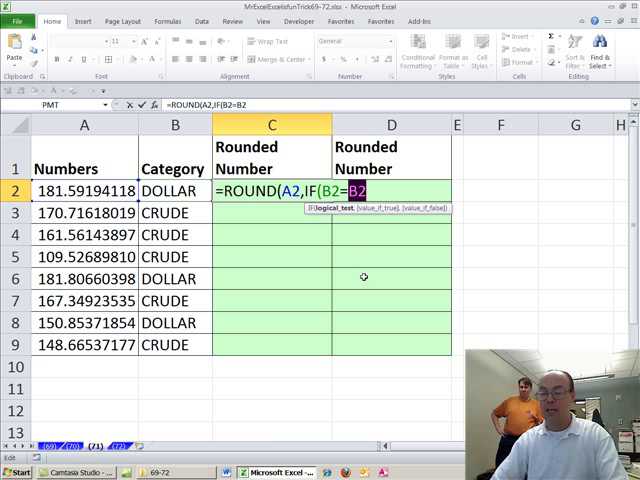
pyautogui.write('"DOLLAR"')
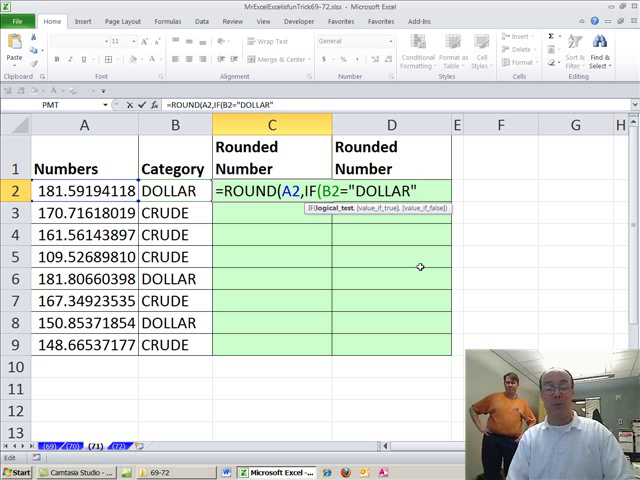
pyautogui.write(',')
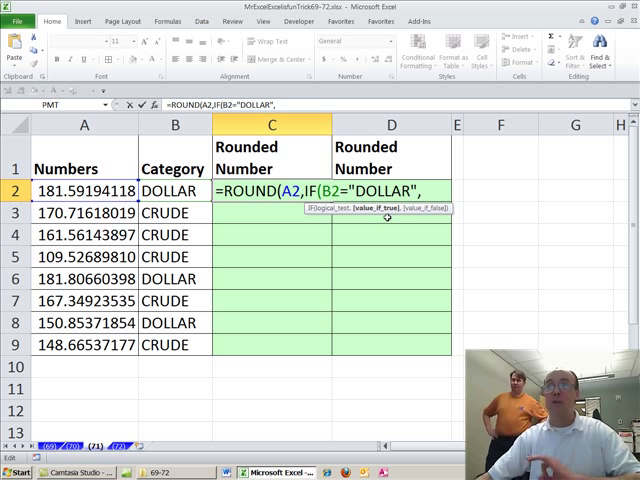
pyautogui.write('2')
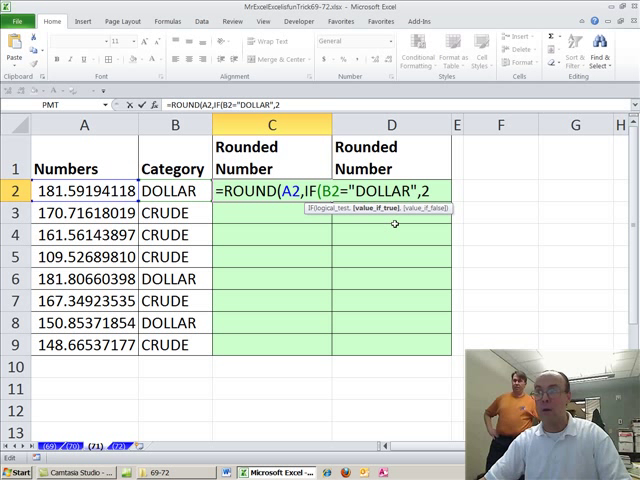
pyautogui.write(',')
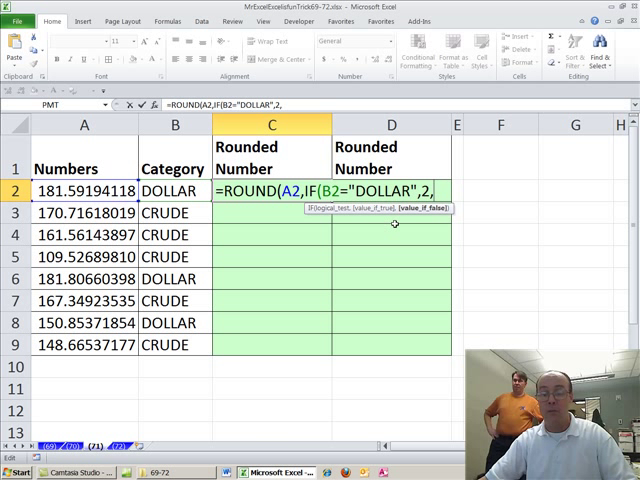
pyautogui.write('4')
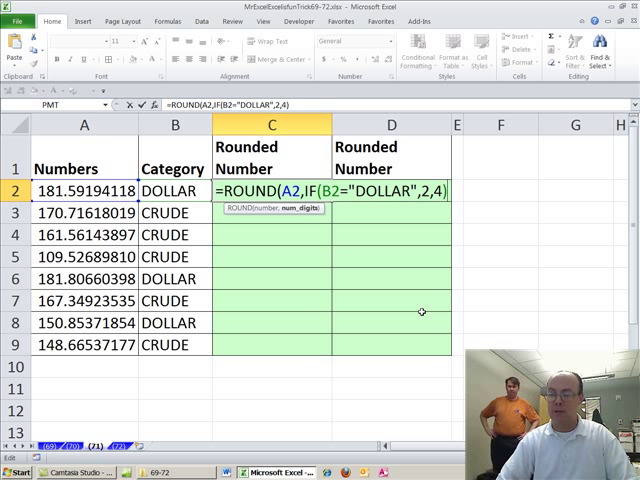
pyautogui.press('Enter')
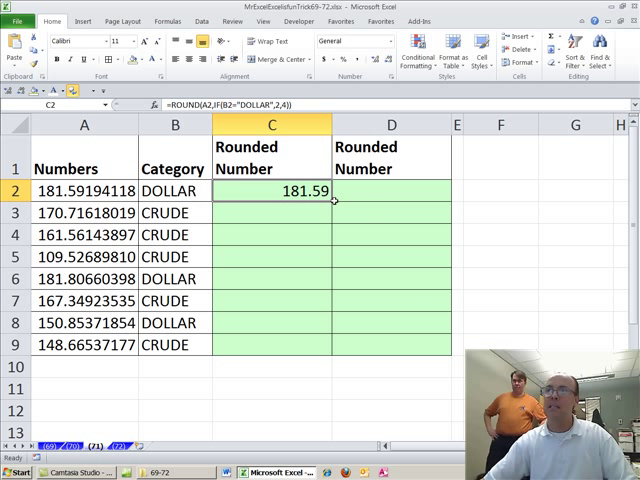
pyautogui.moveTo(334, 202); pyautogui.dragTo(334, 347)
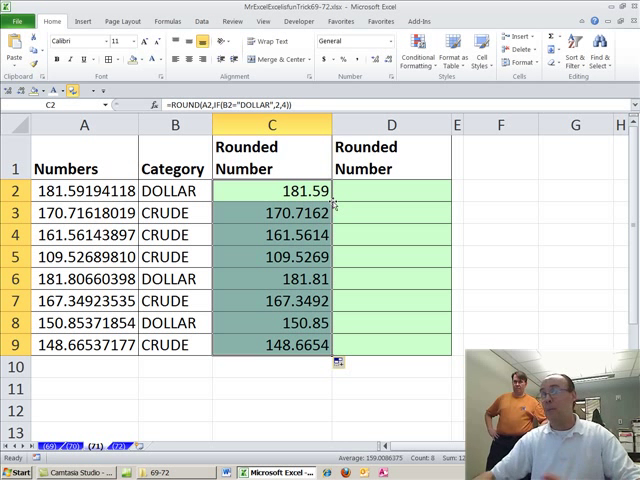
pyautogui.moveTo(491, 187)
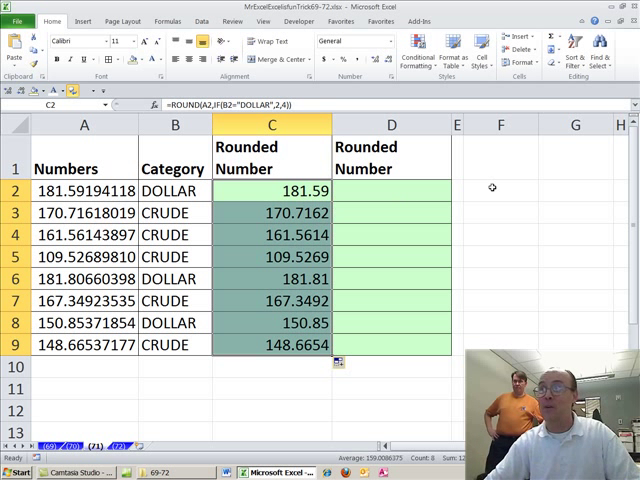
# Start a lookup table at B11:C12 pairing DOLLAR with 2 and CRUDE with 4.
pyautogui.write('=ro')
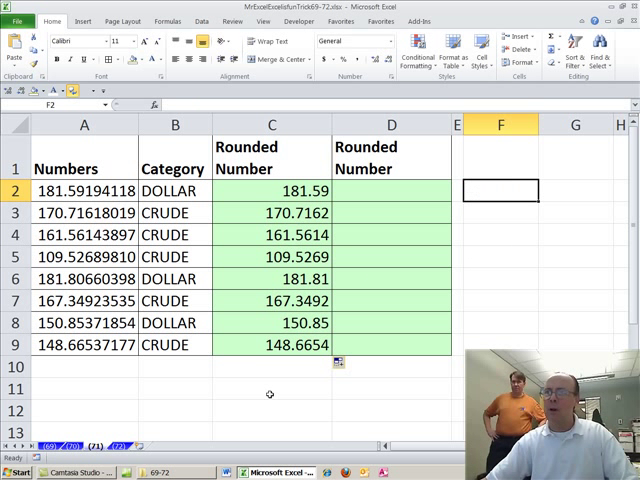
pyautogui.hscroll(3)
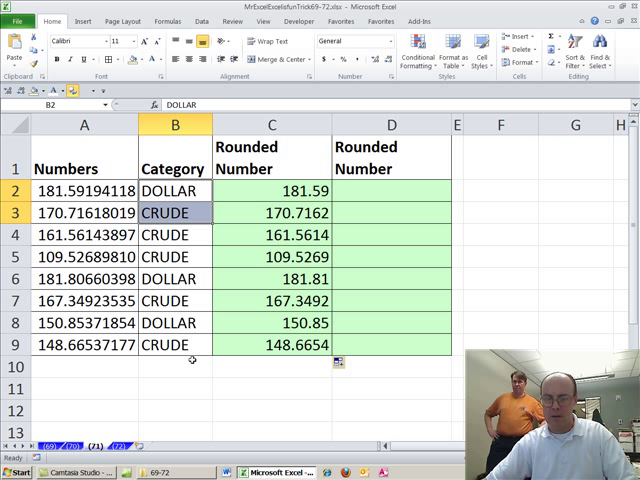
pyautogui.click(272, 389)
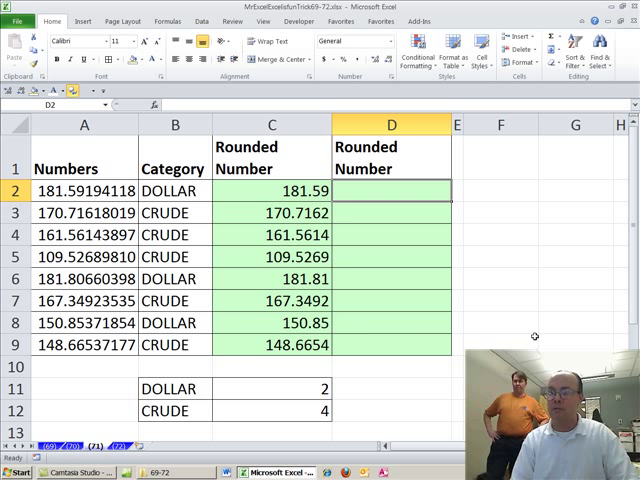
# Enter =ROUND(A2,VLOOKUP(B2,$B$11:$C$12,2,0)) in D2 and fill it down to D9.
pyautogui.write('=round')
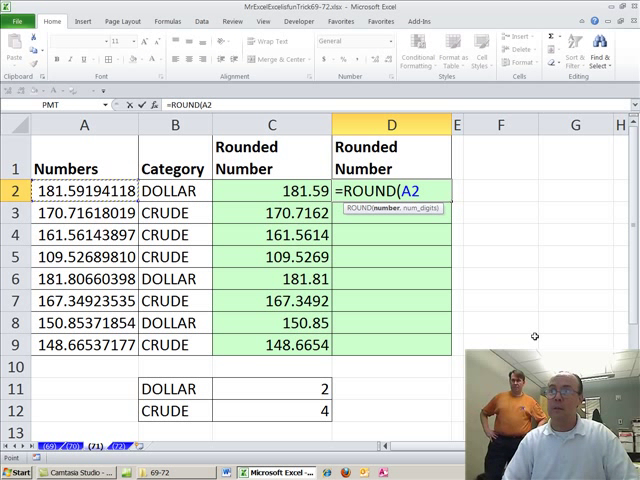
pyautogui.write(',VLOOKUP(B2')
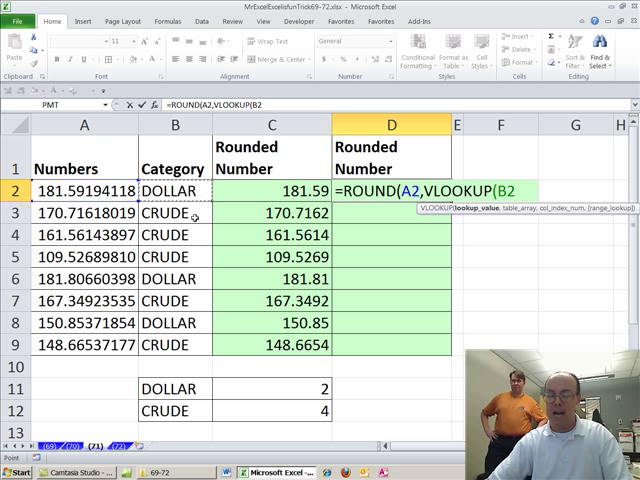
pyautogui.write(',')
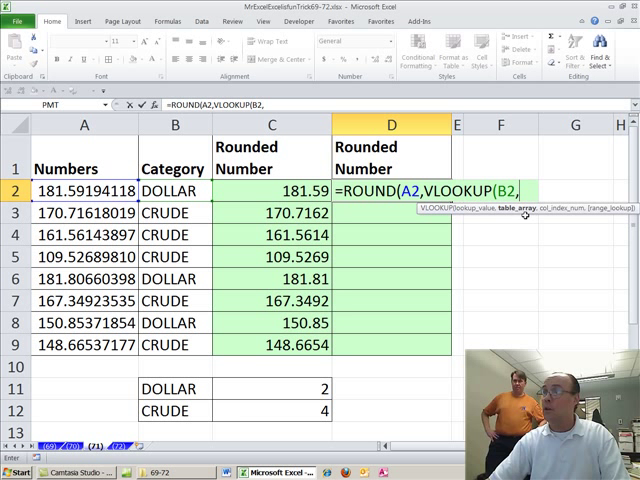
pyautogui.moveTo(142, 378); pyautogui.dragTo(330, 412)
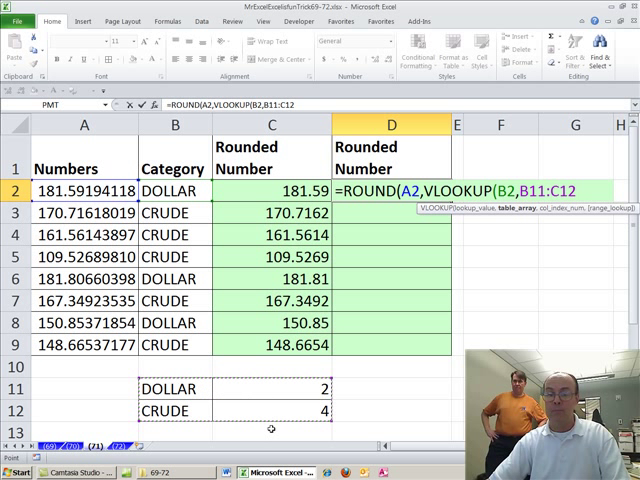
pyautogui.press('F4')
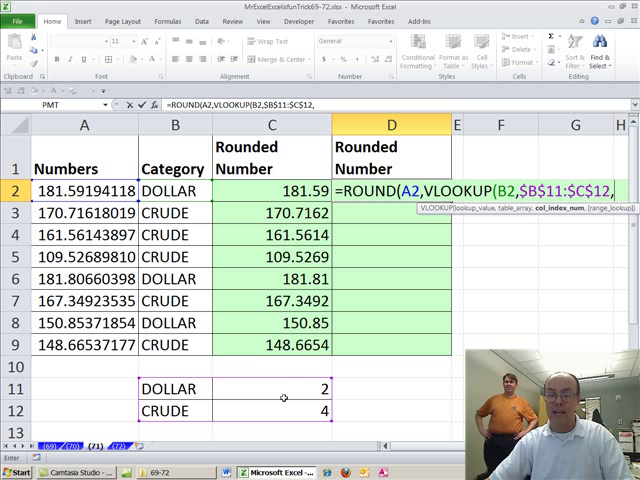
pyautogui.write('2')
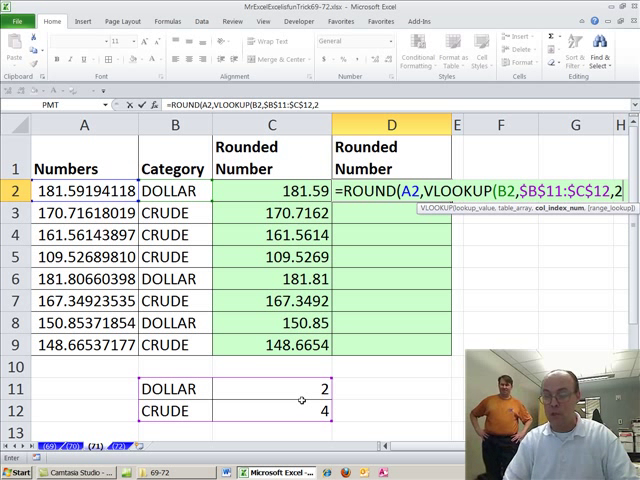
pyautogui.write(',0')
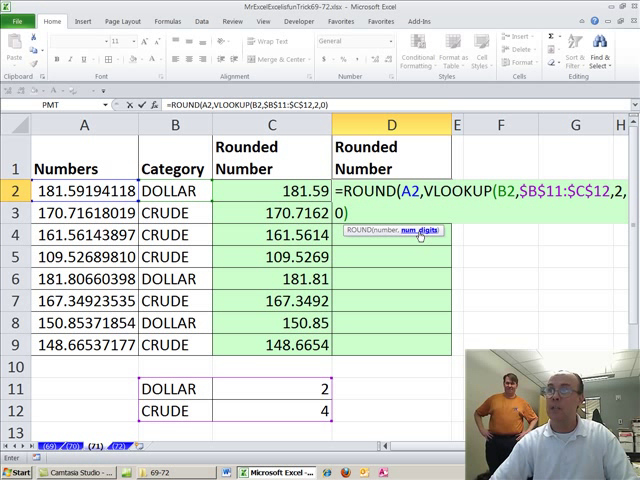
pyautogui.write(')')
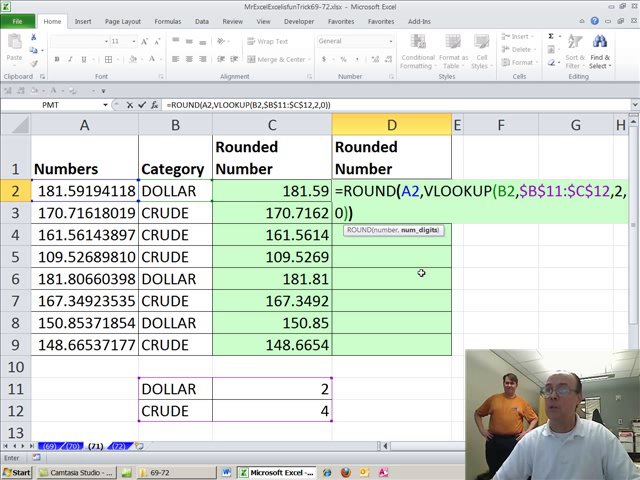
pyautogui.press('Enter')
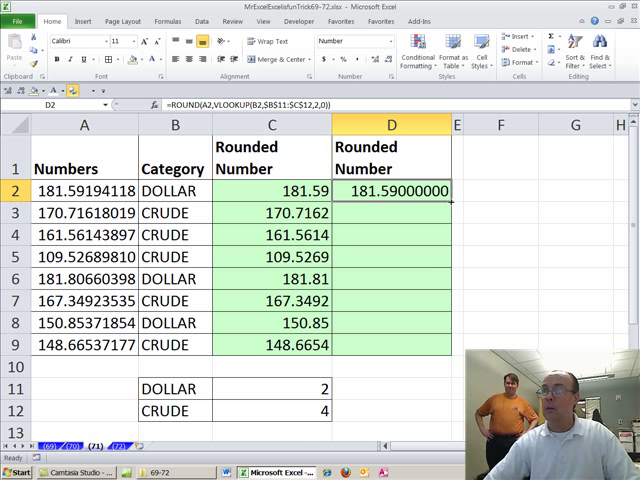
pyautogui.moveTo(390, 190); pyautogui.dragTo(390, 343)
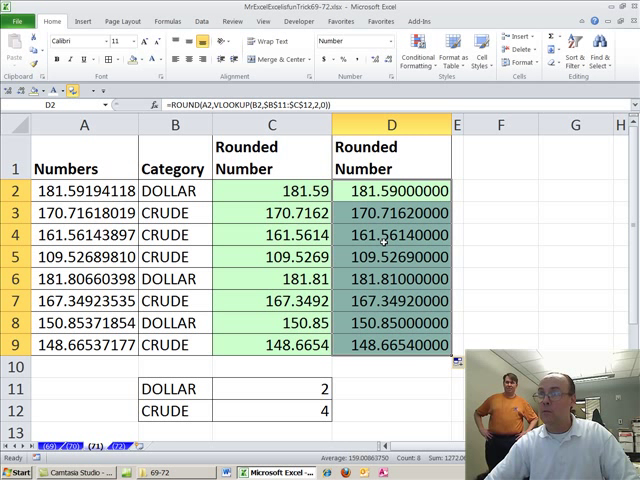
pyautogui.moveTo(416, 382)
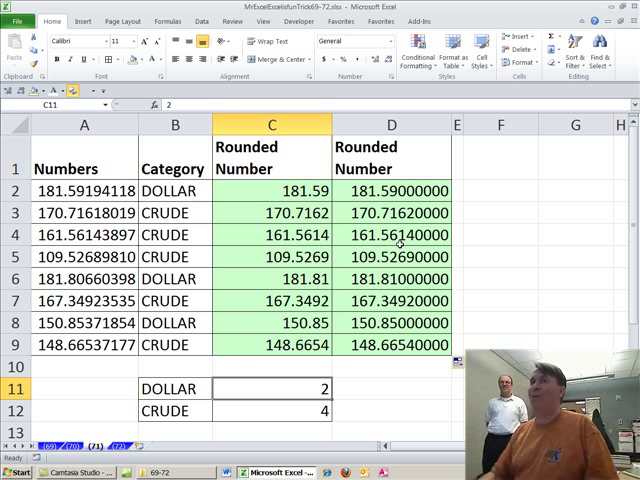
# Draft a new conditional formatting rule for A2:A9 using the formula =B2="DOLLAR".
pyautogui.click(85, 191)
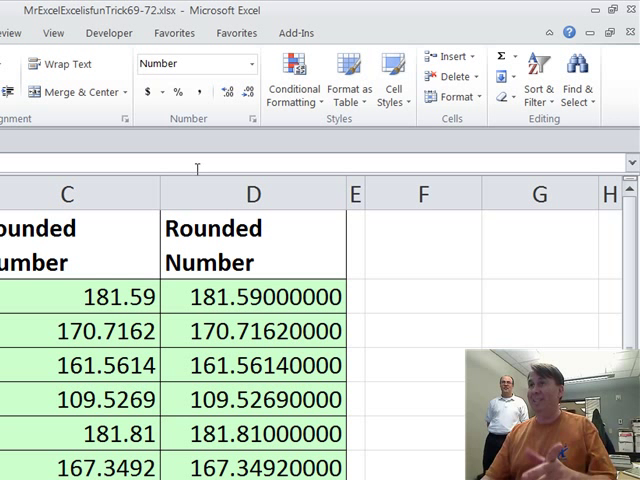
pyautogui.click(291, 75)
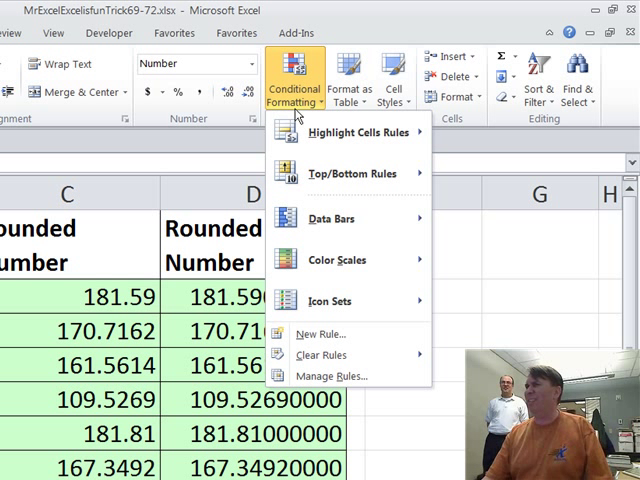
pyautogui.moveTo(320, 333)
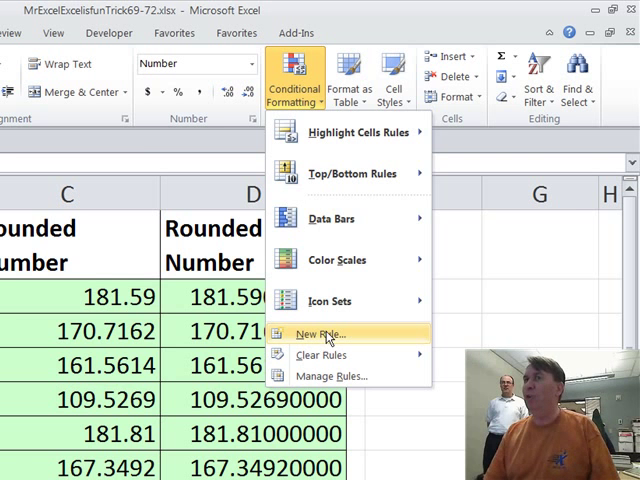
pyautogui.click(311, 333)
pyautogui.write('=')
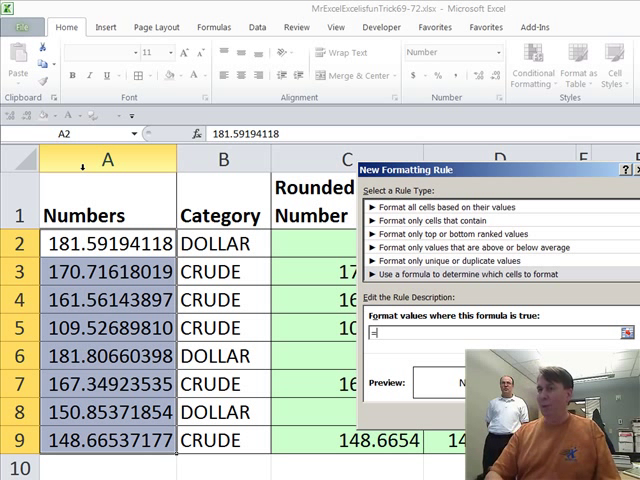
pyautogui.write('B2="DOLLAR')
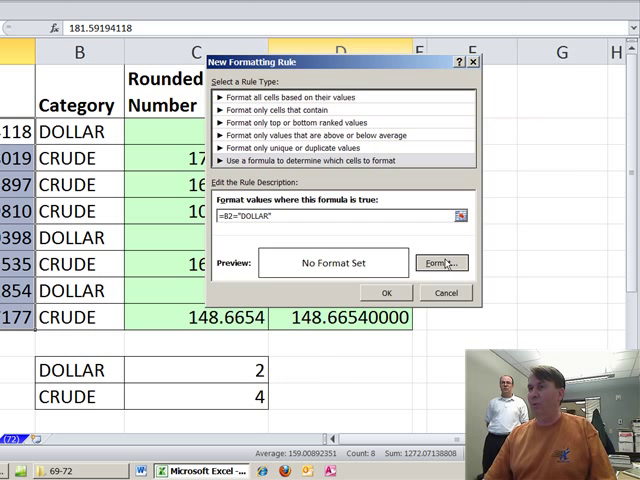
pyautogui.click(437, 263)
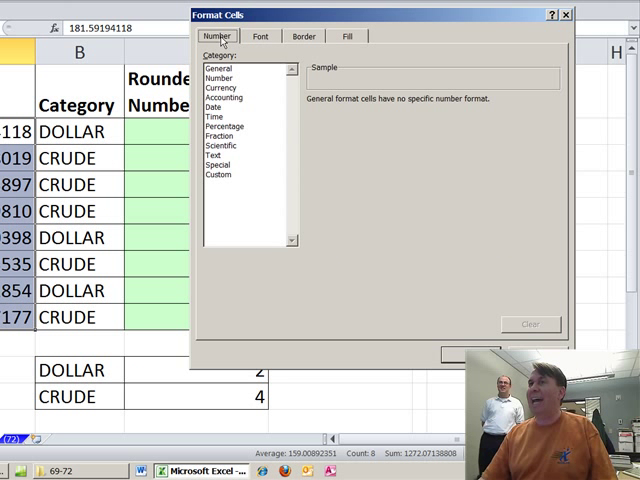
# Give the DOLLAR rule a 2-decimal number format and add a 4-decimal CRUDE rule.
pyautogui.click(227, 78)
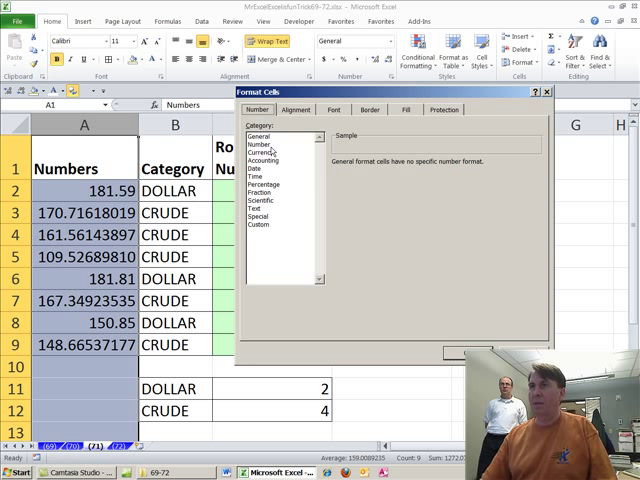
pyautogui.click(266, 147)
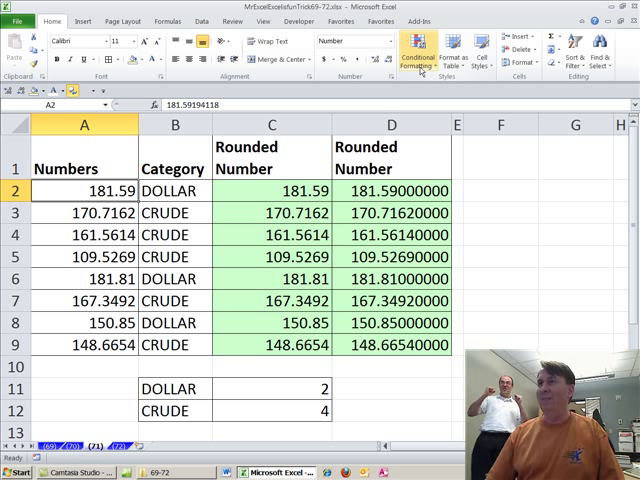
pyautogui.click(428, 56)
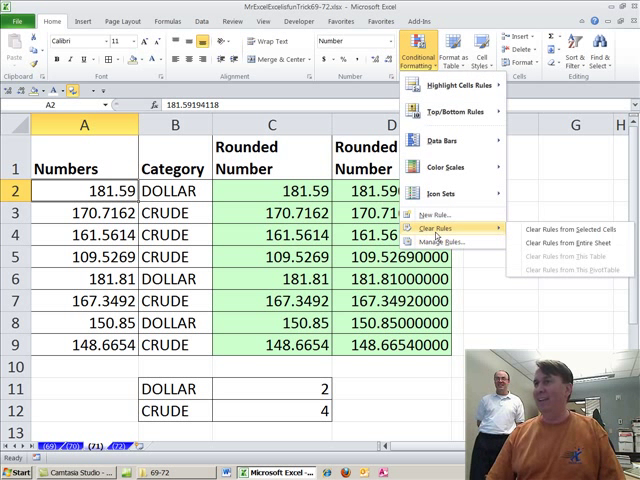